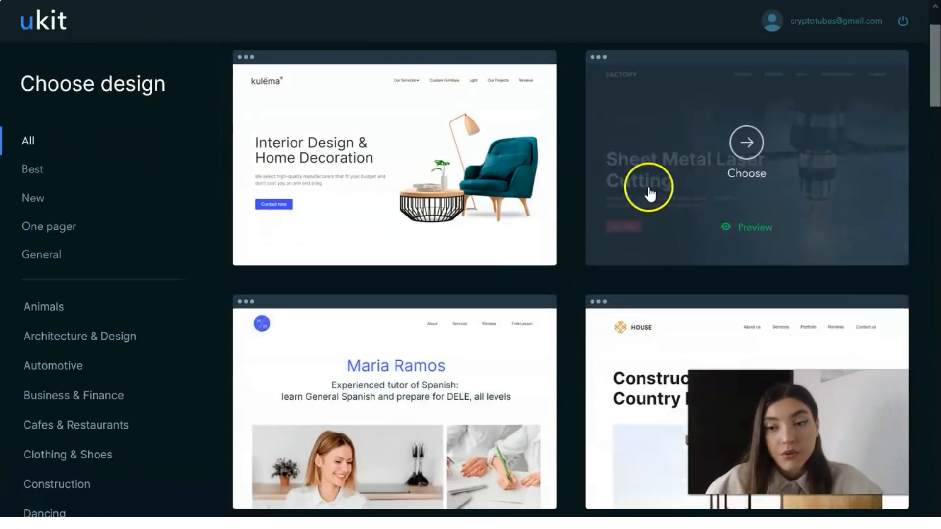
# - Scroll through the George Brown template's Home page preview
pyautogui.scroll(-3)
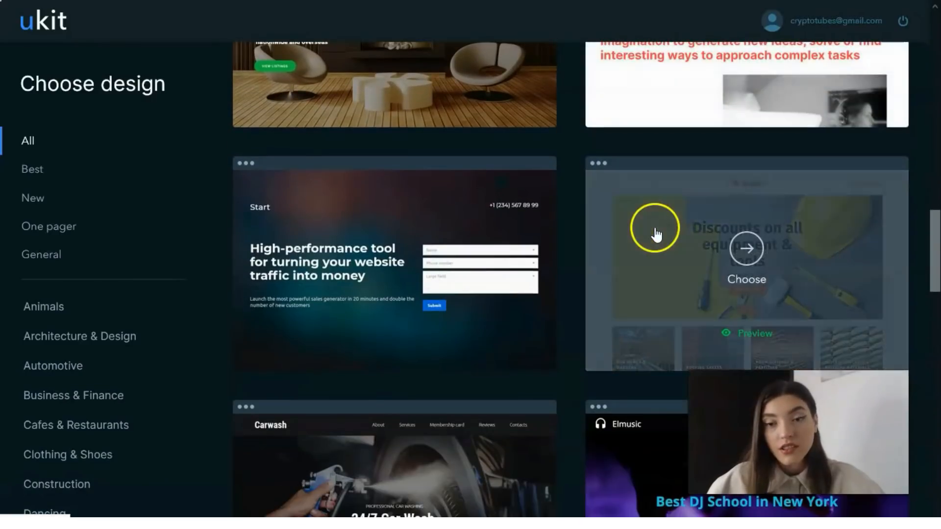
pyautogui.scroll(-3)
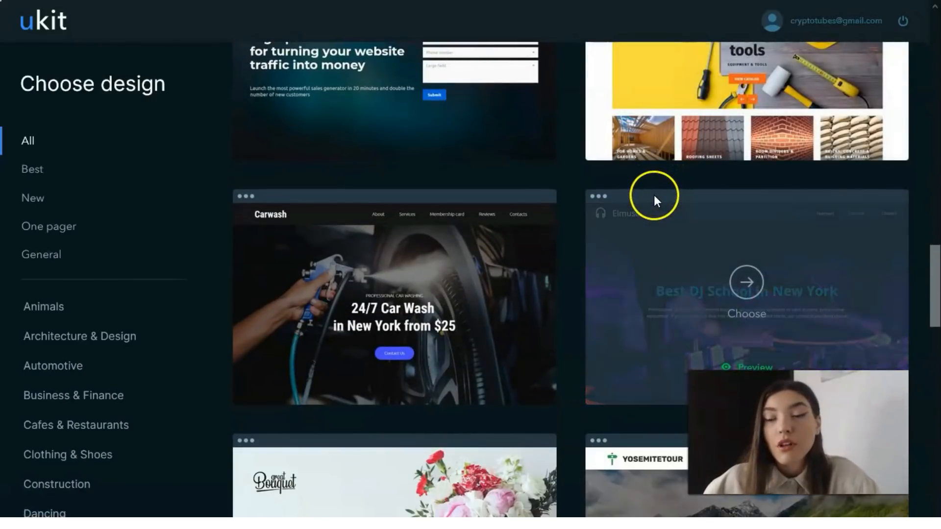
pyautogui.scroll(-3)
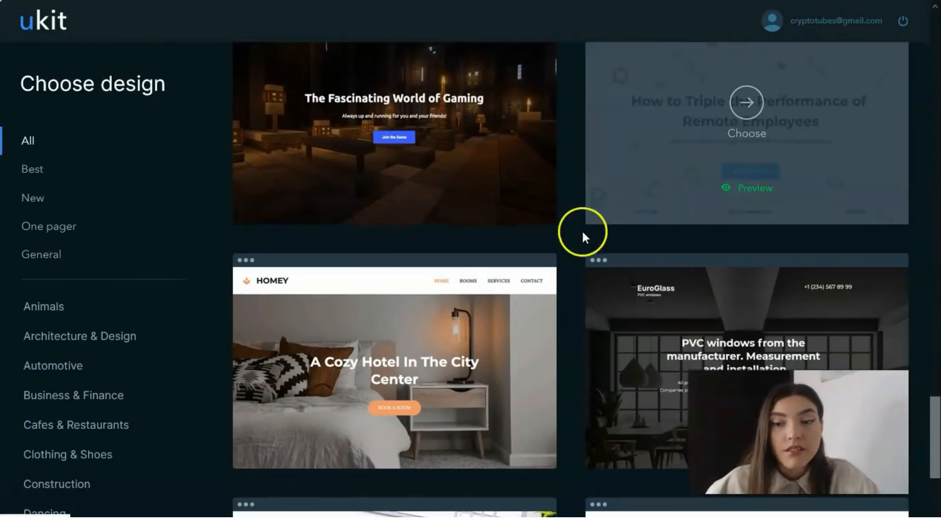
pyautogui.scroll(-3)
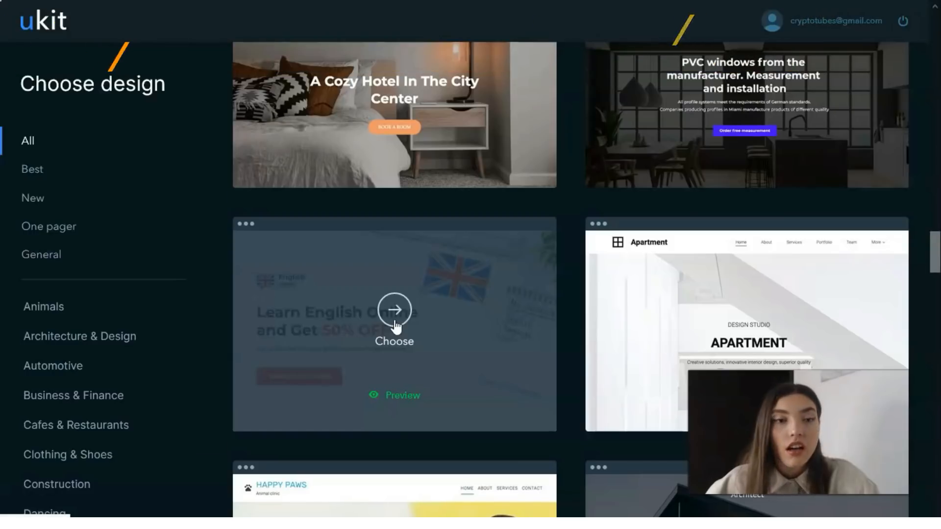
pyautogui.moveTo(342, 319)
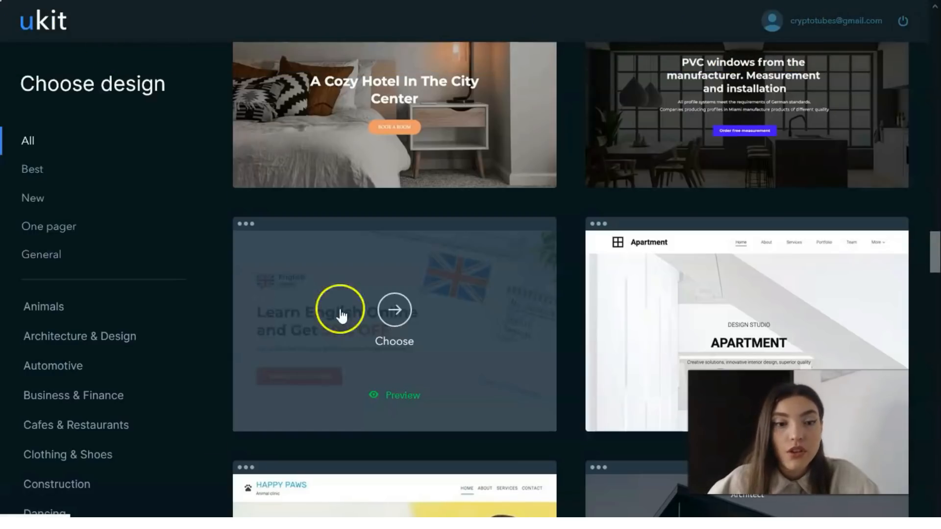
pyautogui.scroll(-3)
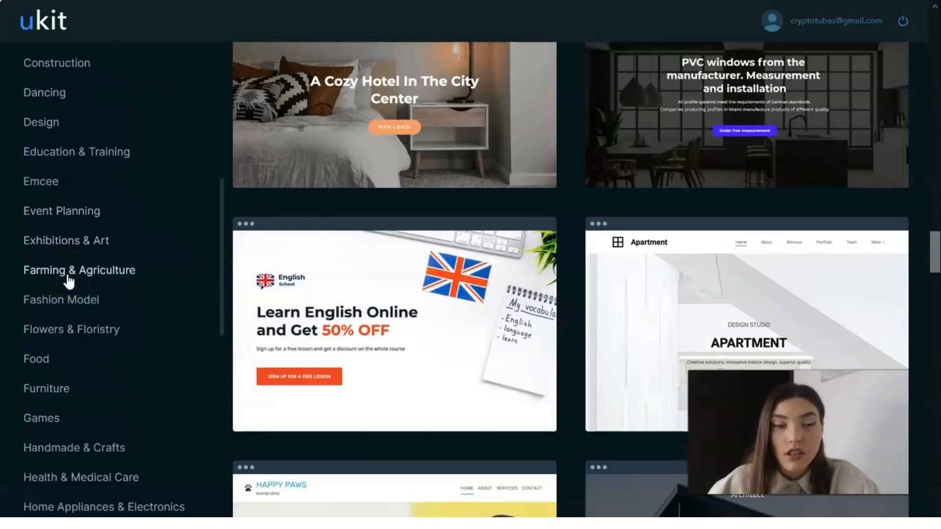
pyautogui.scroll(-3)
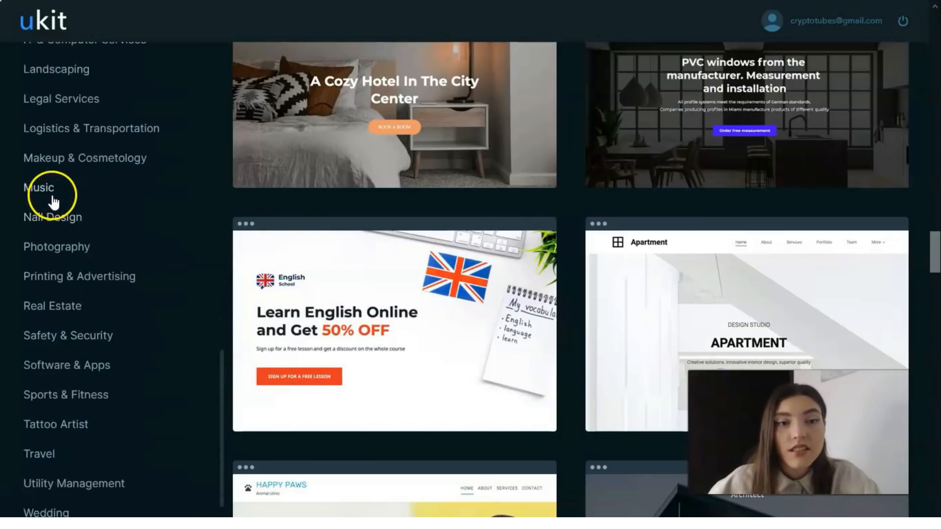
pyautogui.moveTo(82, 142)
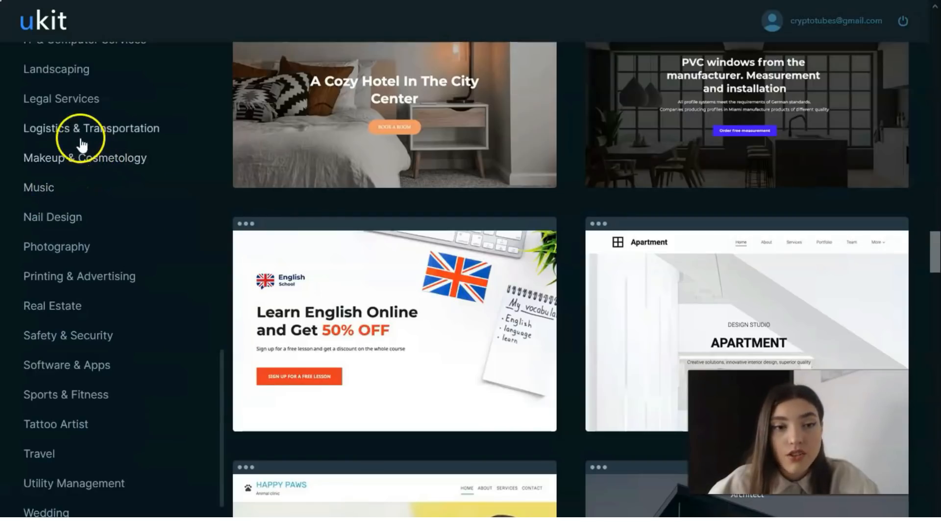
pyautogui.moveTo(217, 138)
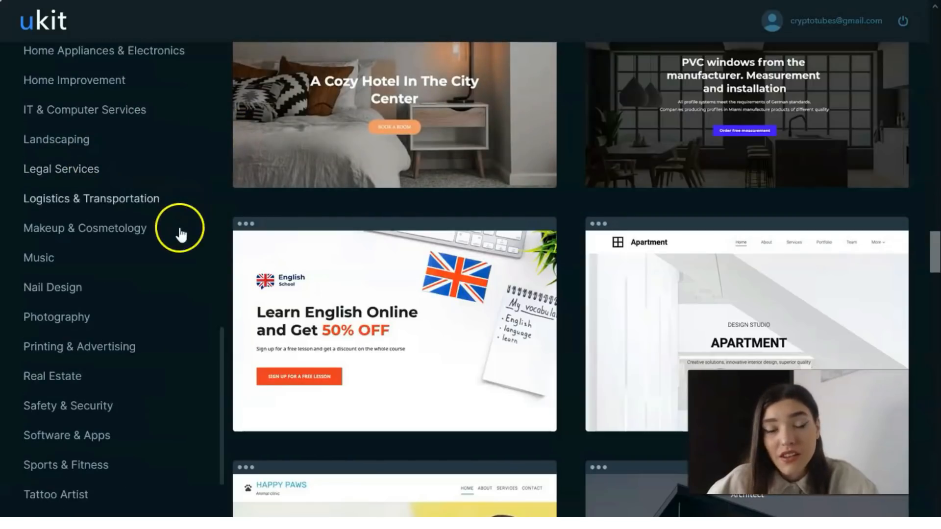
pyautogui.scroll(-3)
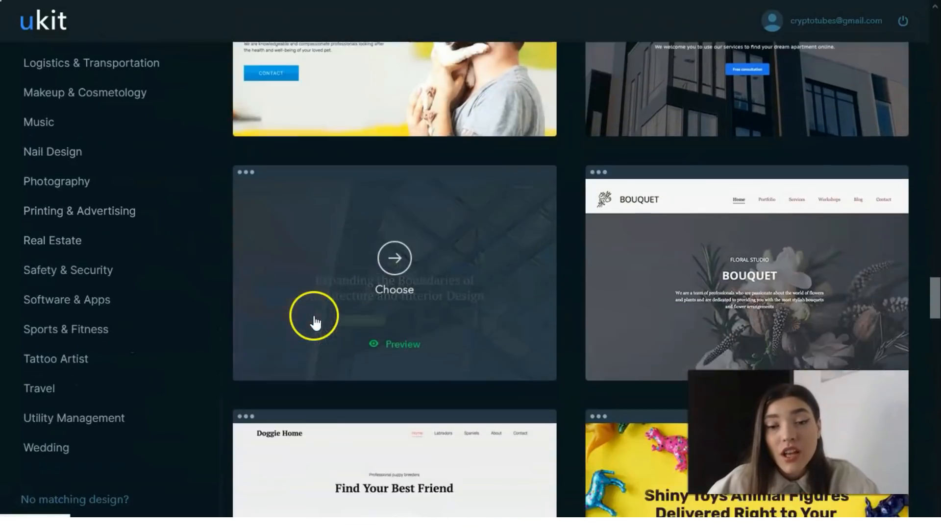
pyautogui.scroll(-3)
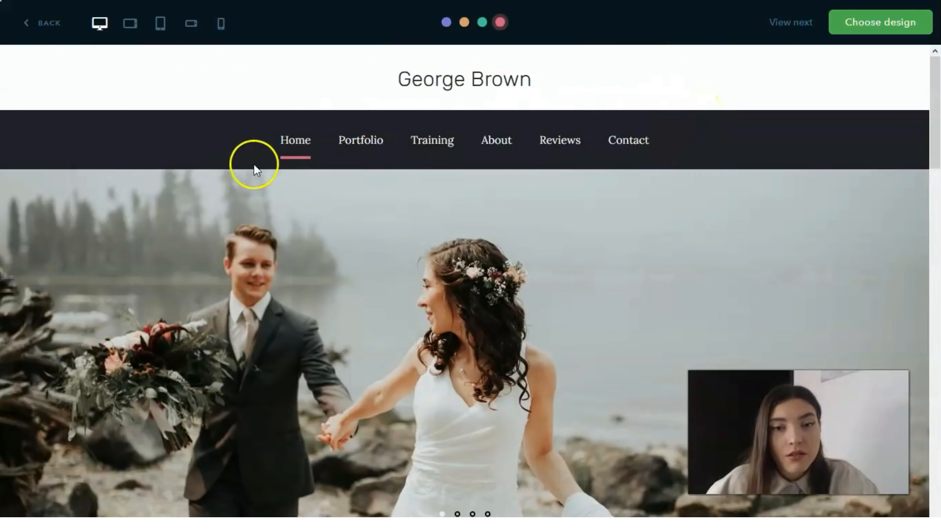
pyautogui.scroll(-3)
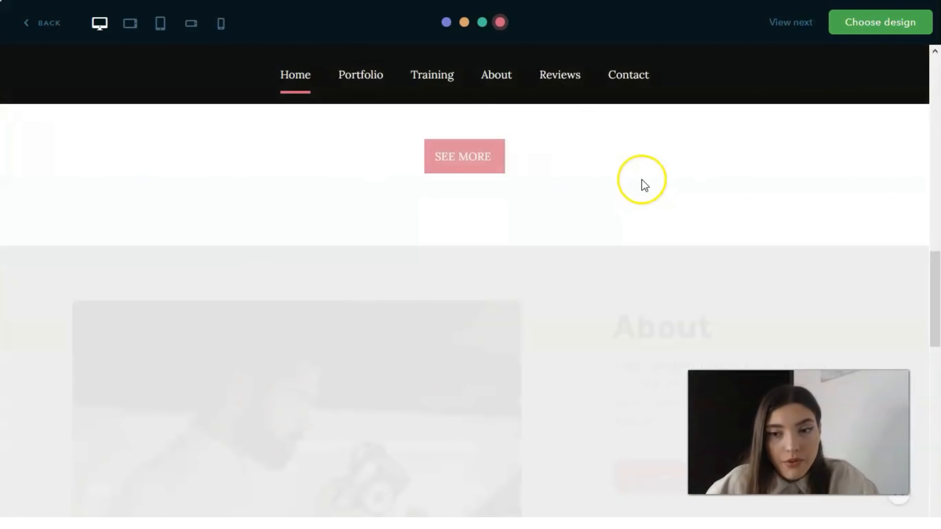
pyautogui.scroll(-3)
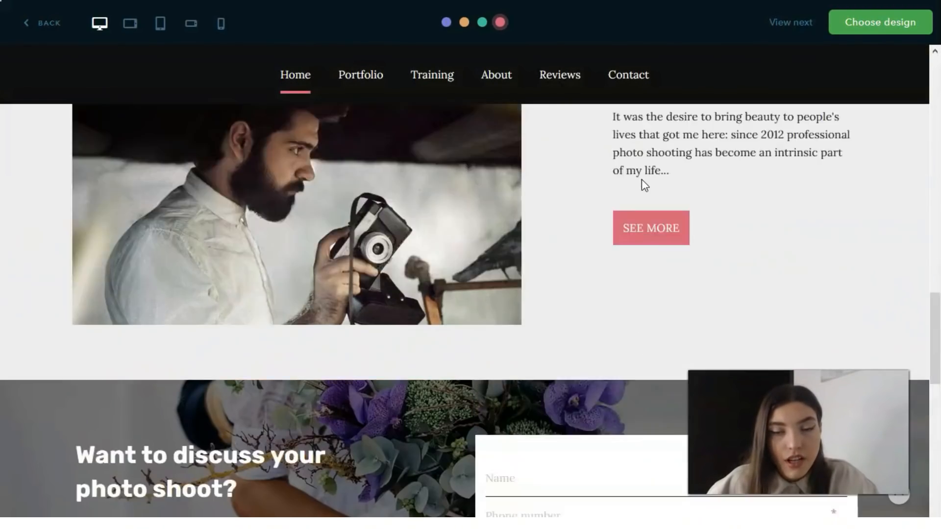
pyautogui.scroll(3)
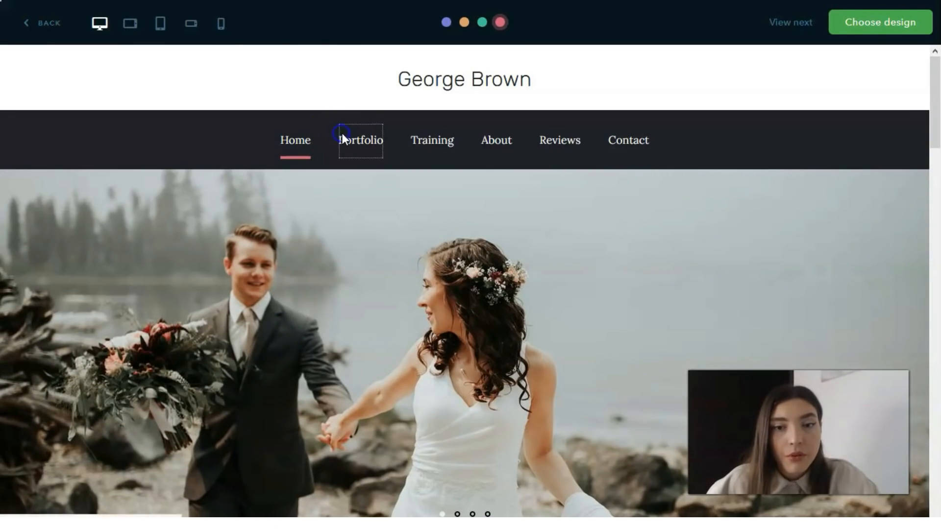
# - Open the Portfolio page, glance down it, then open the Reviews page
pyautogui.click(360, 140)
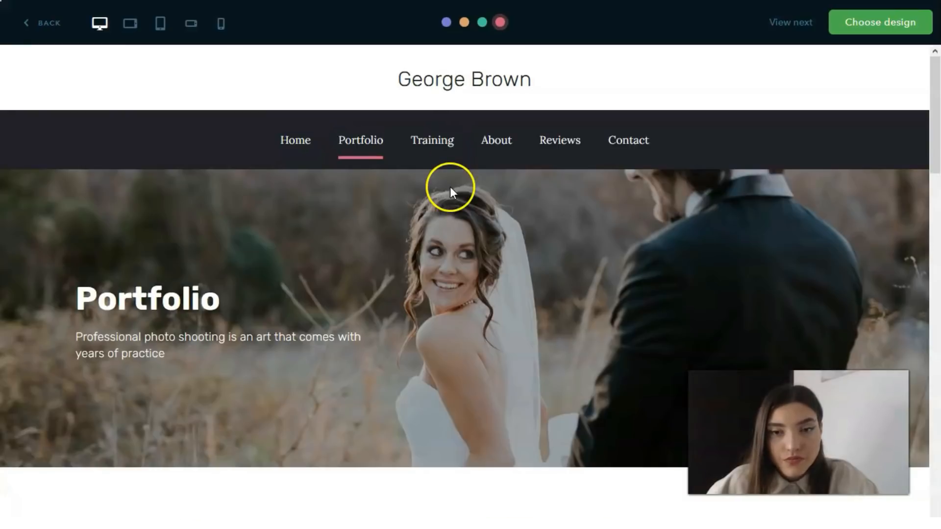
pyautogui.scroll(-3)
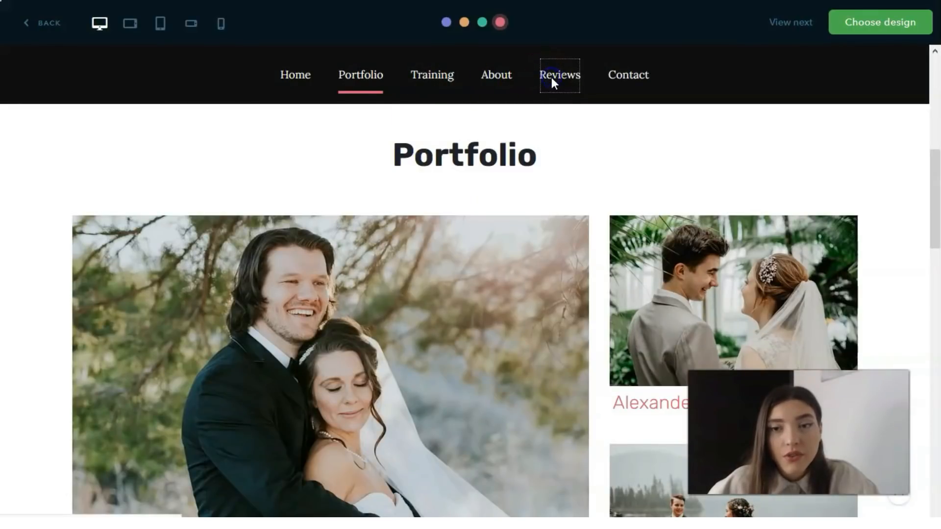
pyautogui.click(559, 74)
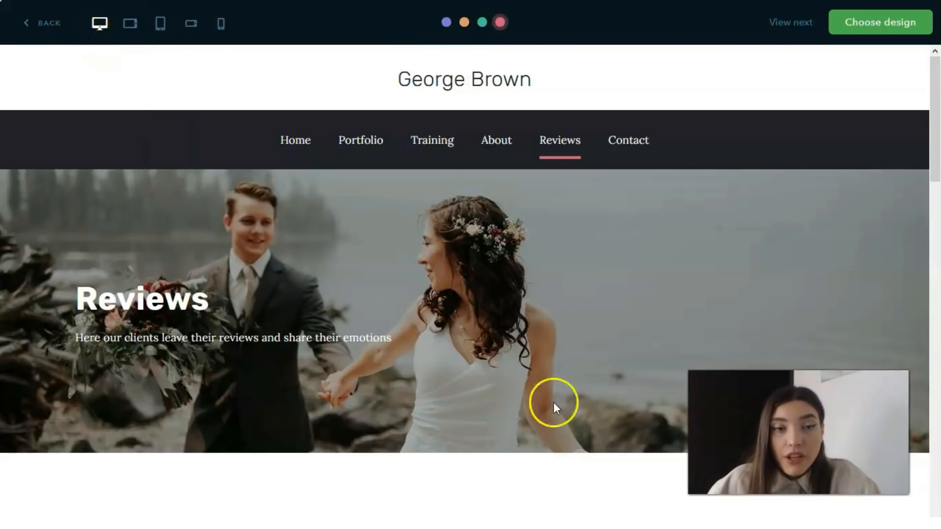
pyautogui.moveTo(161, 49)
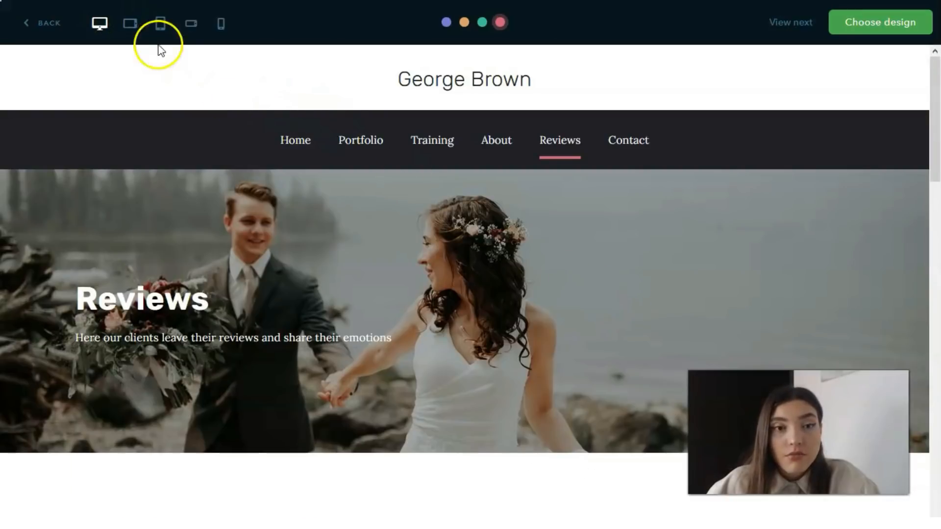
# - Preview the Reviews page in landscape and portrait tablet layouts
pyautogui.click(129, 23)
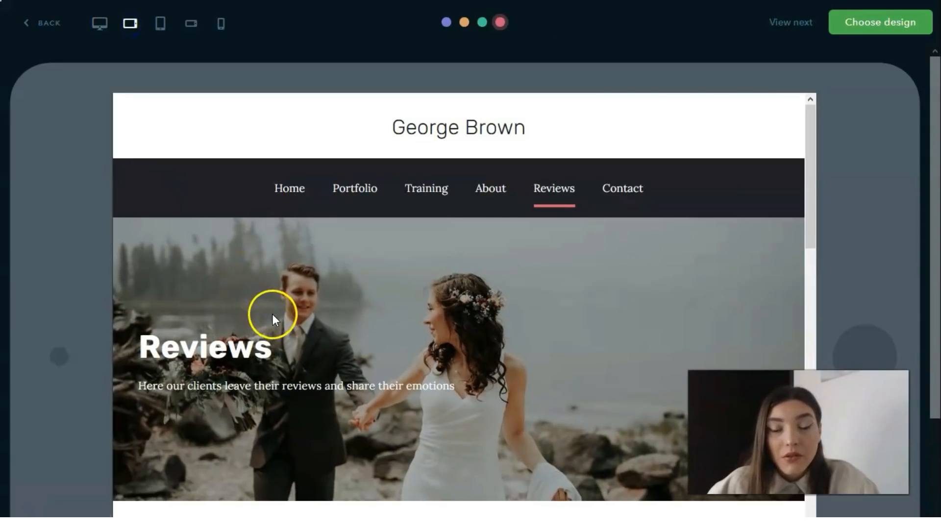
pyautogui.scroll(-3)
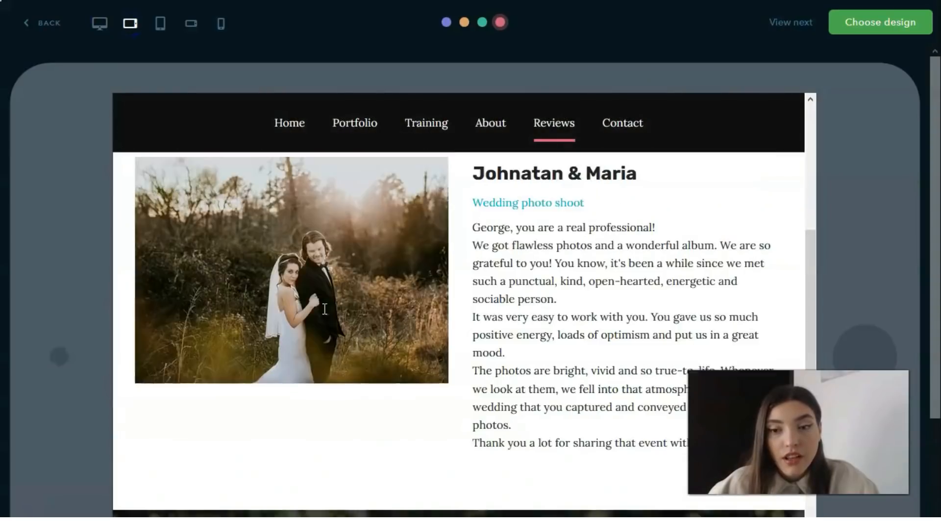
pyautogui.click(160, 24)
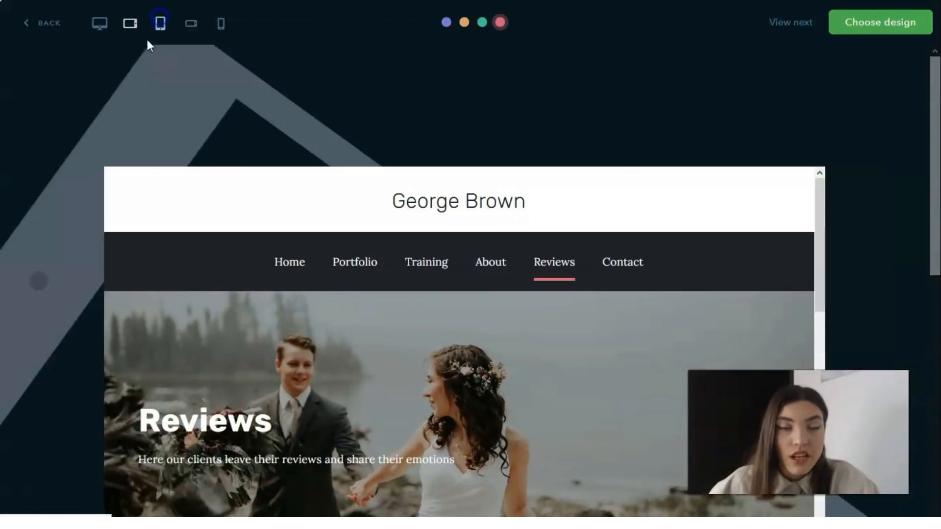
pyautogui.click(162, 23)
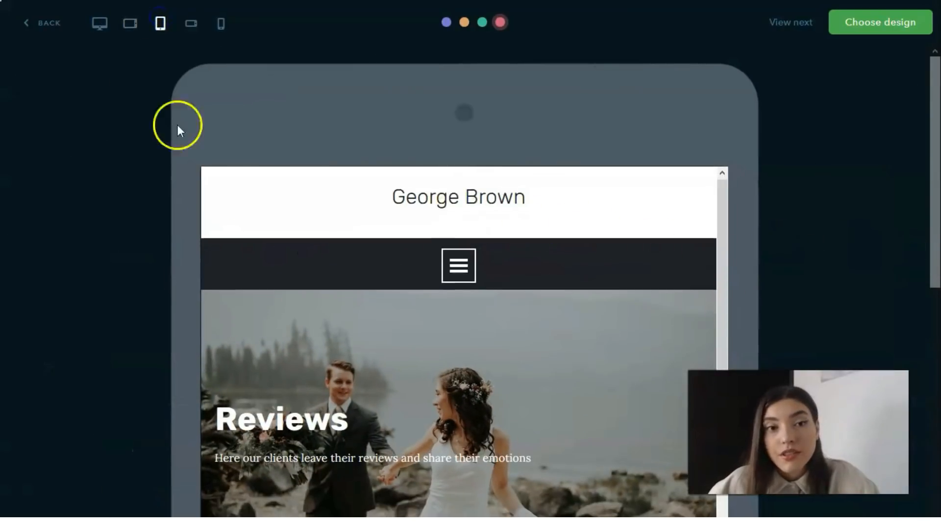
pyautogui.scroll(-3)
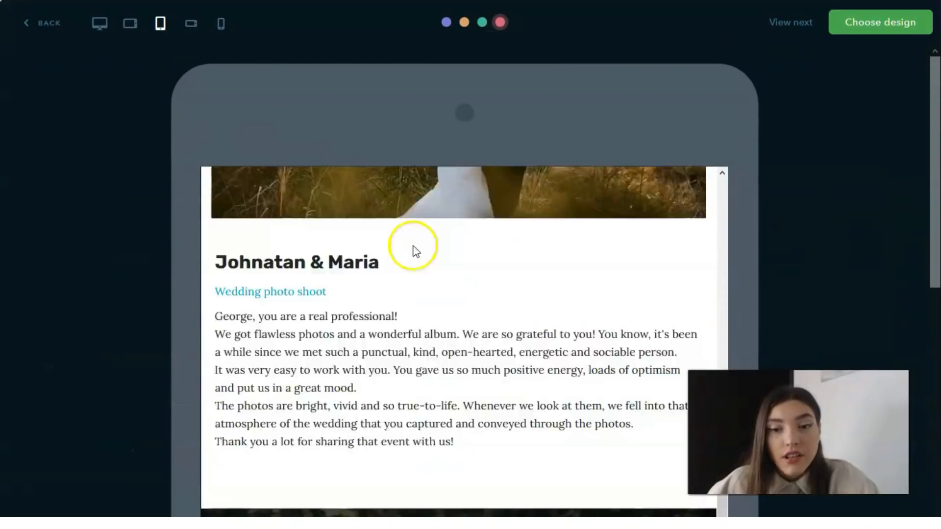
pyautogui.scroll(-3)
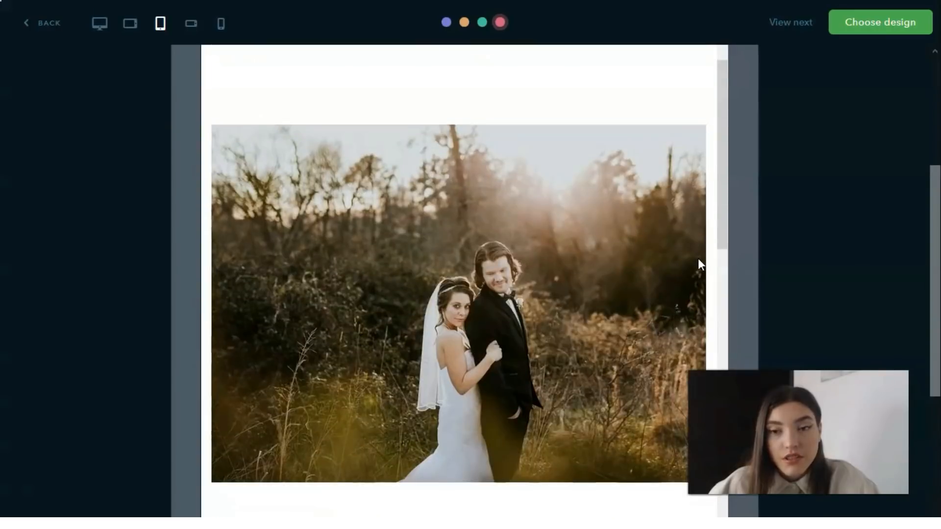
# - Preview it on landscape and portrait phones, then return to desktop view
pyautogui.click(191, 24)
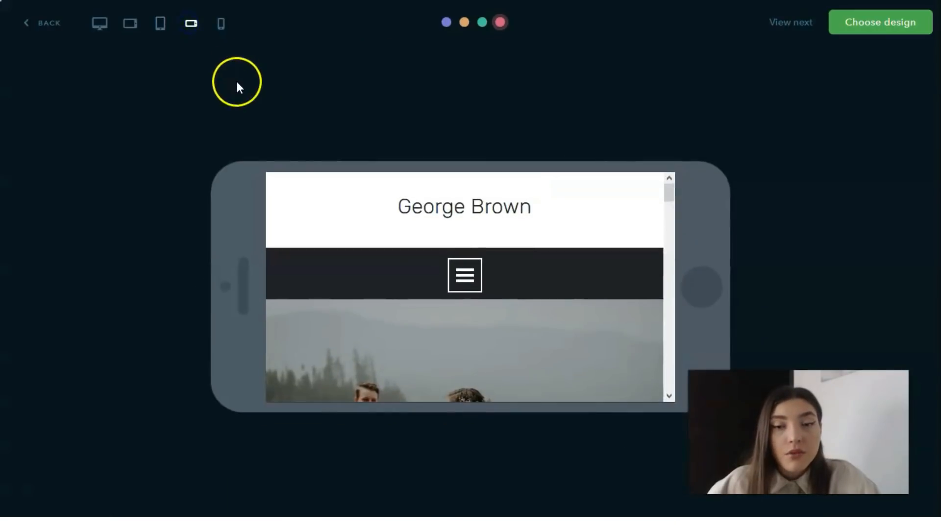
pyautogui.click(220, 24)
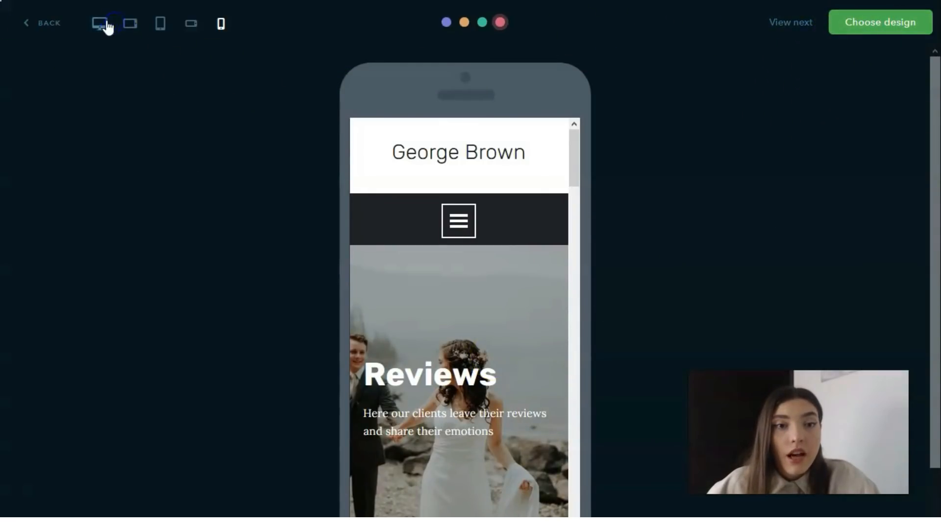
pyautogui.click(101, 23)
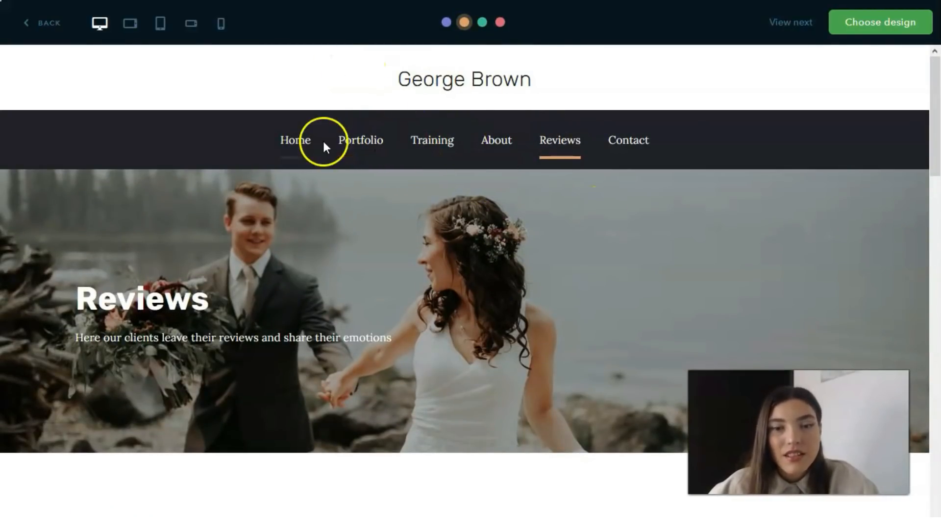
pyautogui.moveTo(329, 167)
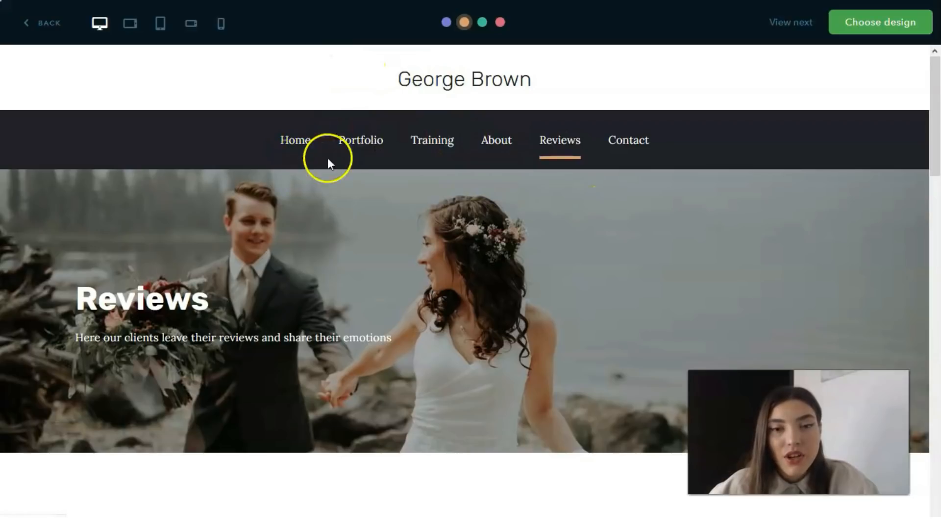
# - Pick the pink accent colour scheme from the colour dots
pyautogui.scroll(-3)
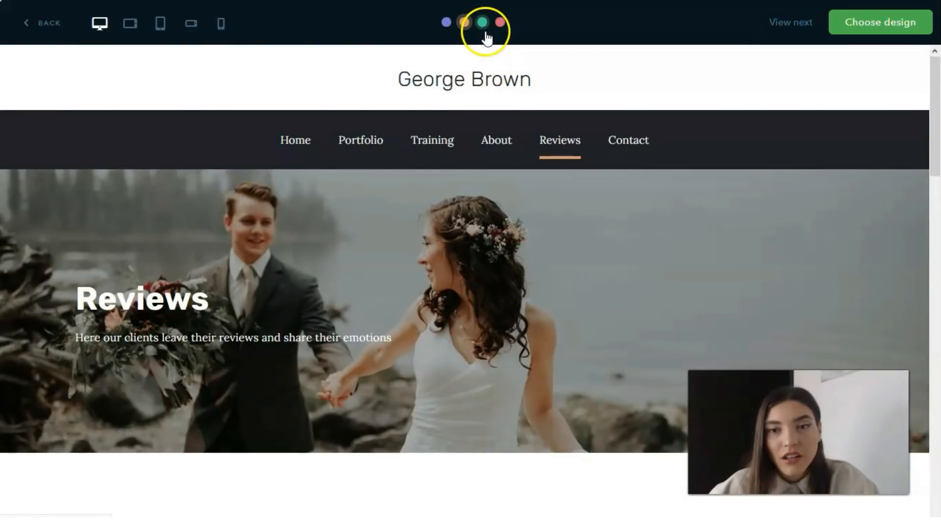
pyautogui.click(499, 23)
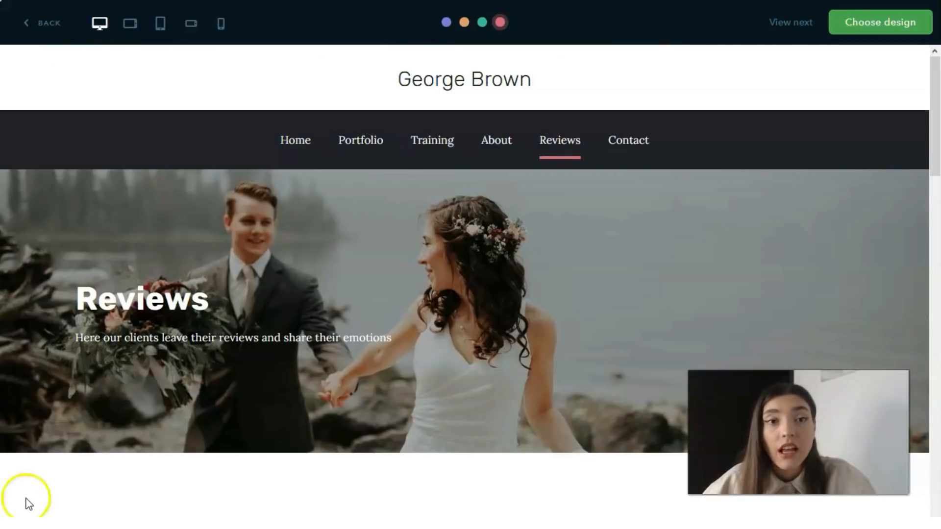
pyautogui.moveTo(243, 124)
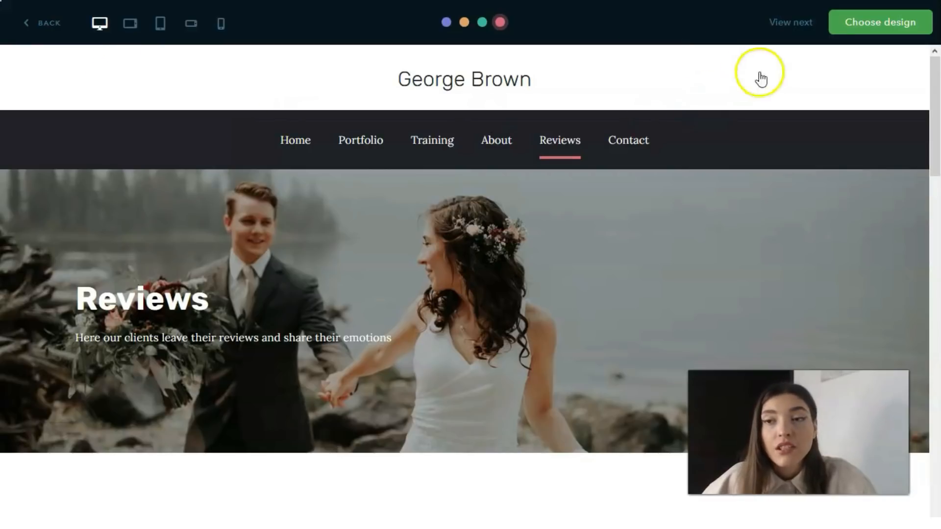
# - Choose the pink Photographer design and accept the suggested domain name
pyautogui.click(880, 22)
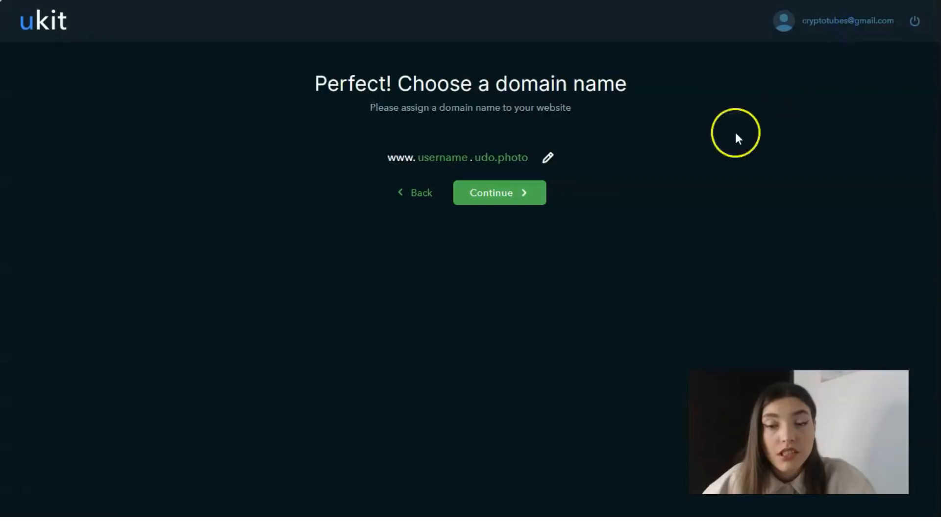
pyautogui.moveTo(384, 178)
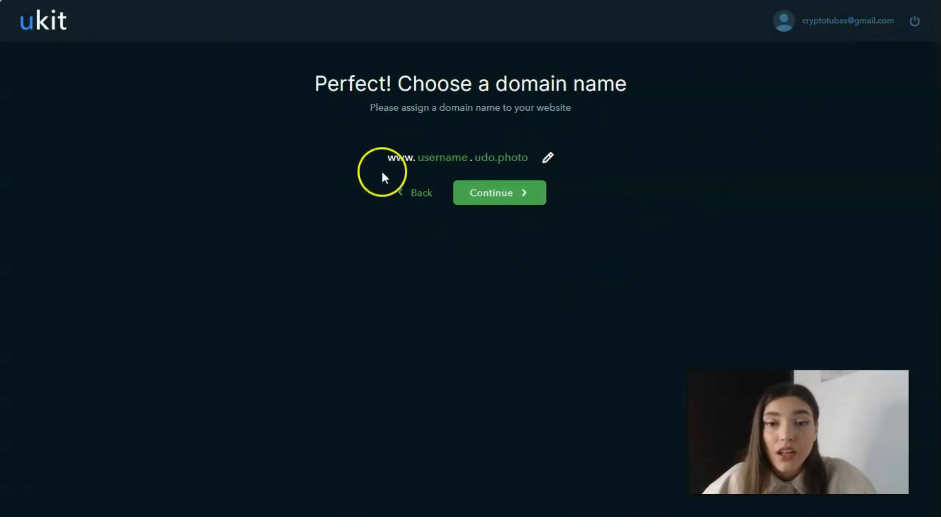
pyautogui.moveTo(422, 249)
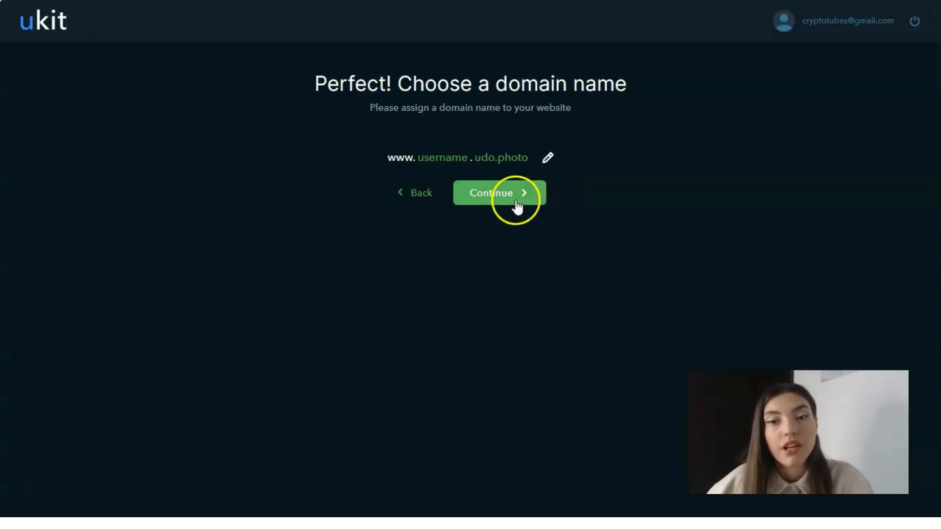
pyautogui.click(494, 193)
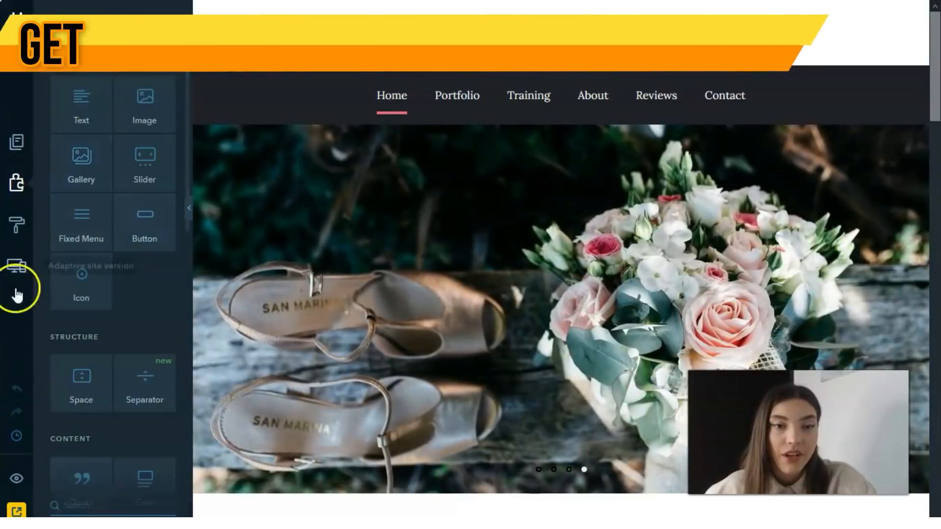
pyautogui.moveTo(17, 144)
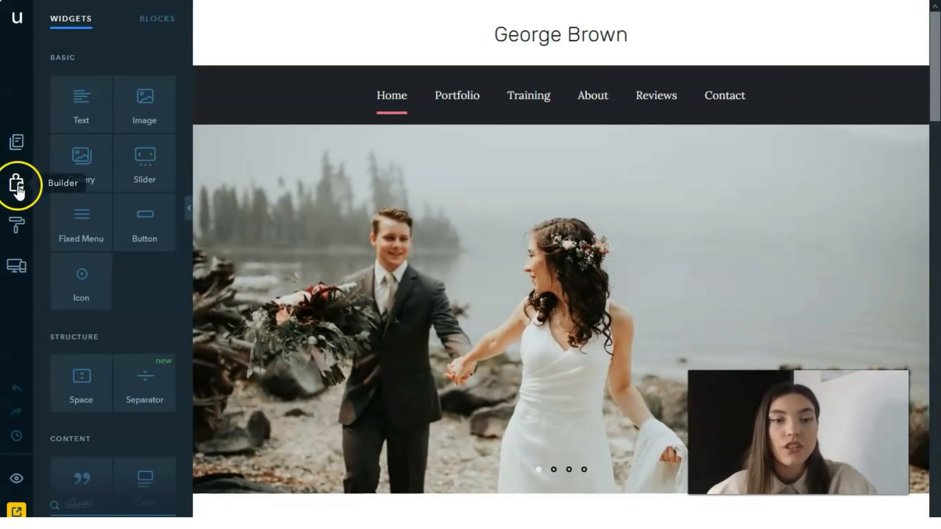
pyautogui.moveTo(15, 267)
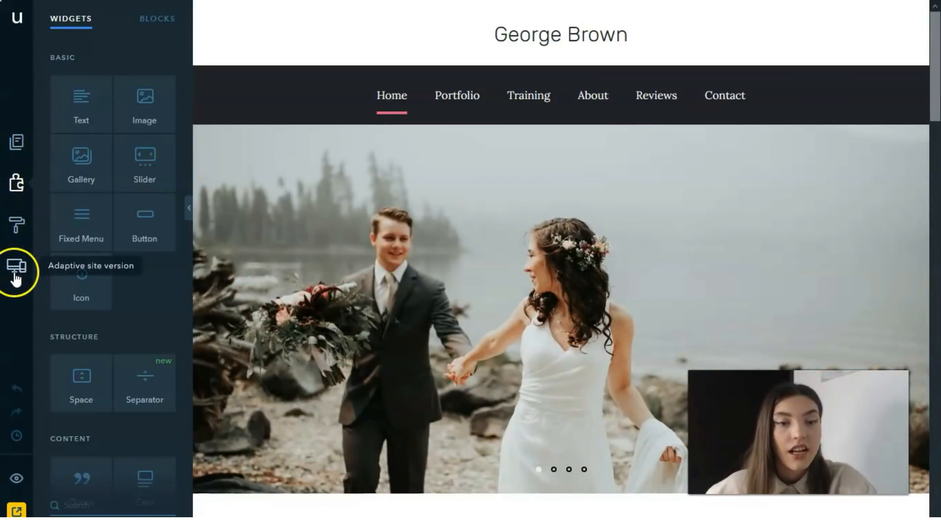
# - Inspect the adaptive site version options in the editor's left sidebar
pyautogui.click(17, 143)
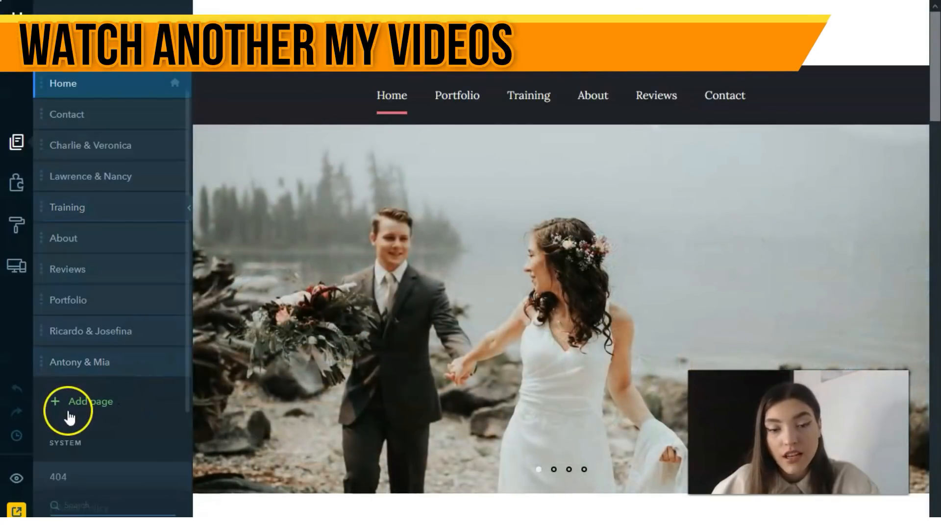
pyautogui.moveTo(81, 345)
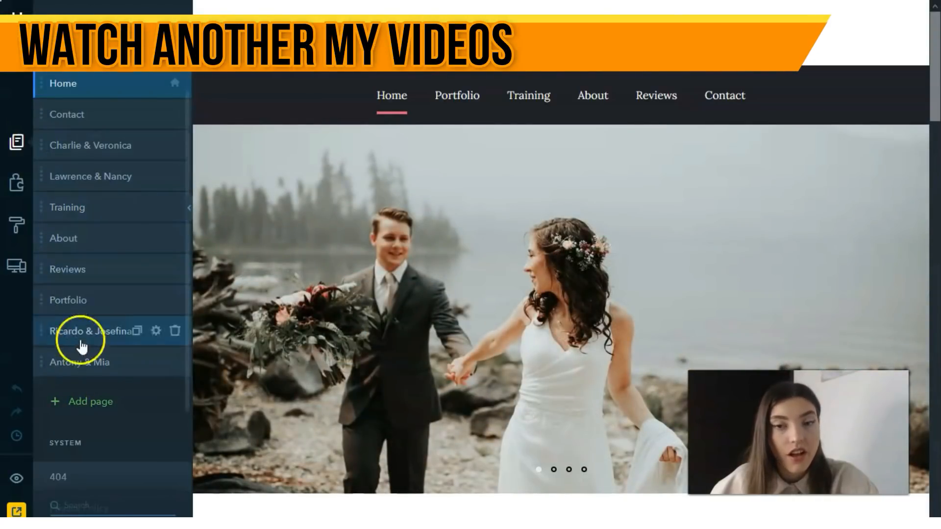
# - Open the Contact, Training and finally Reviews pages from the page list
pyautogui.click(66, 114)
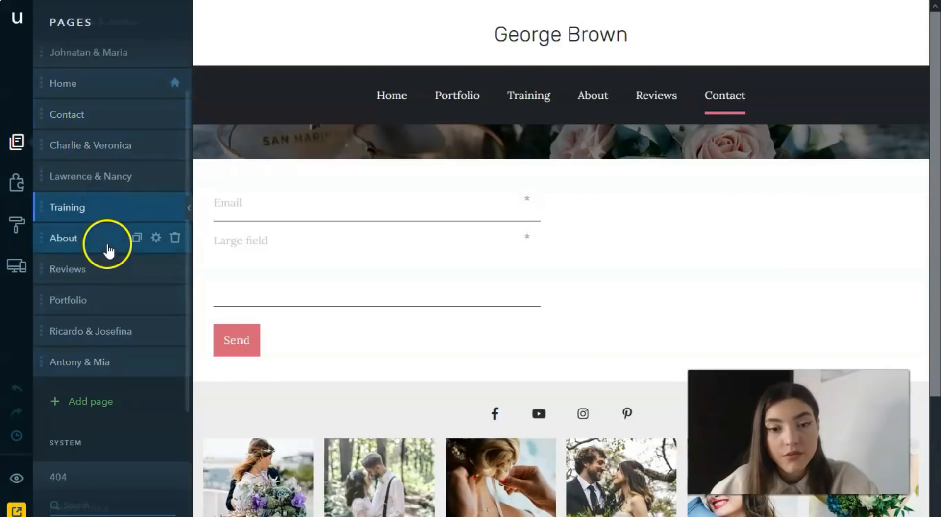
pyautogui.click(68, 207)
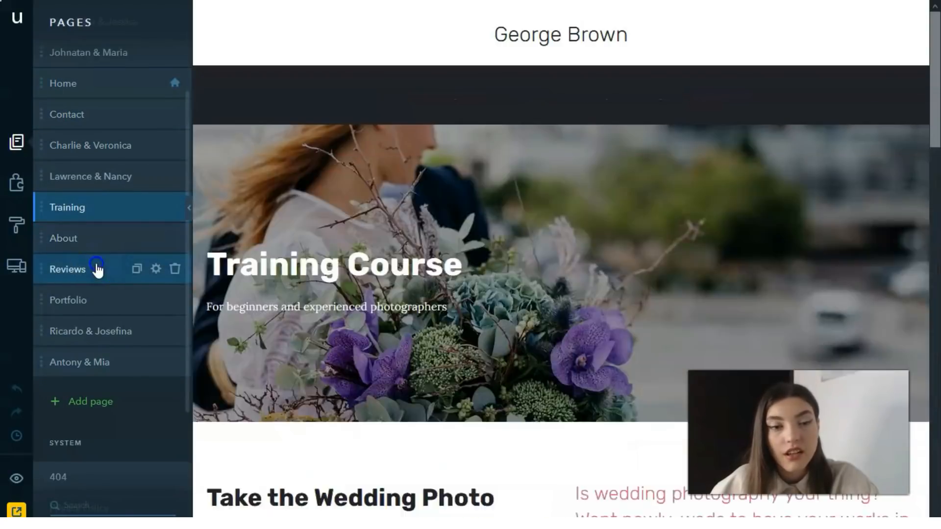
pyautogui.click(94, 269)
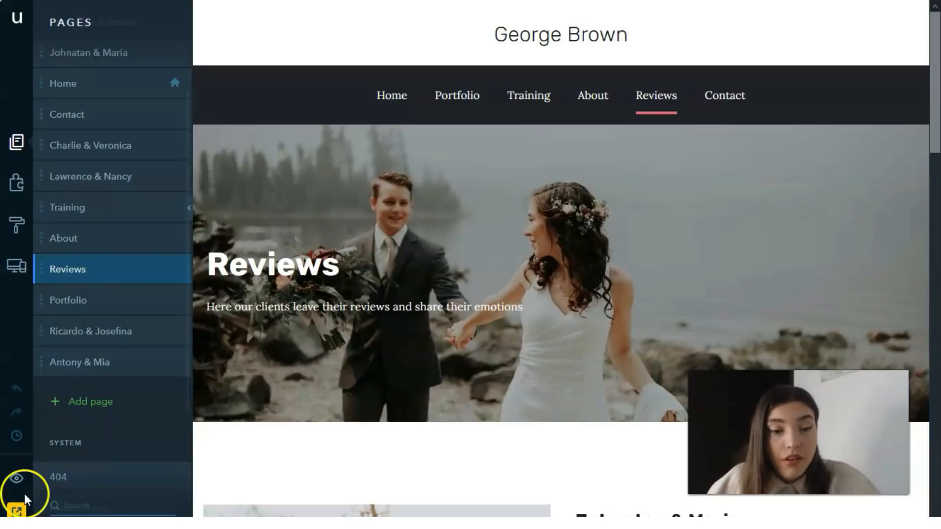
pyautogui.click(17, 180)
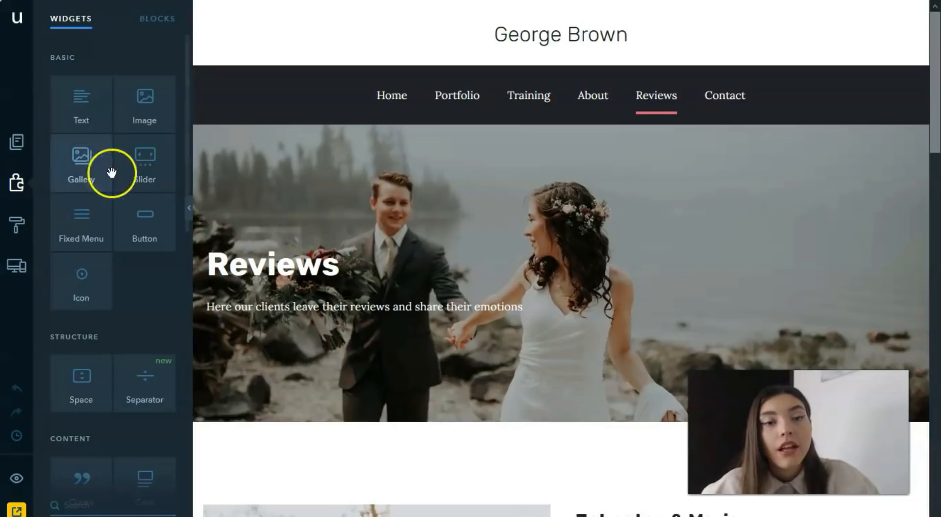
pyautogui.moveTo(87, 218)
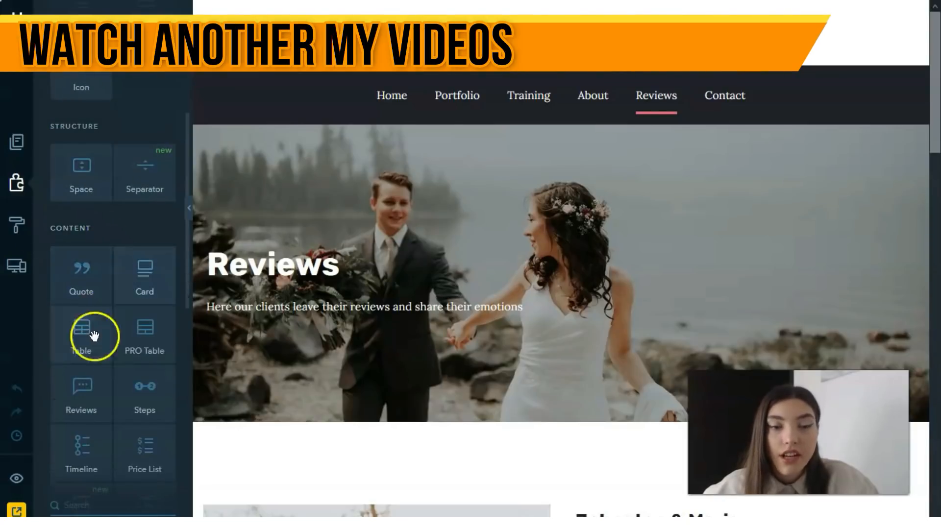
pyautogui.scroll(-3)
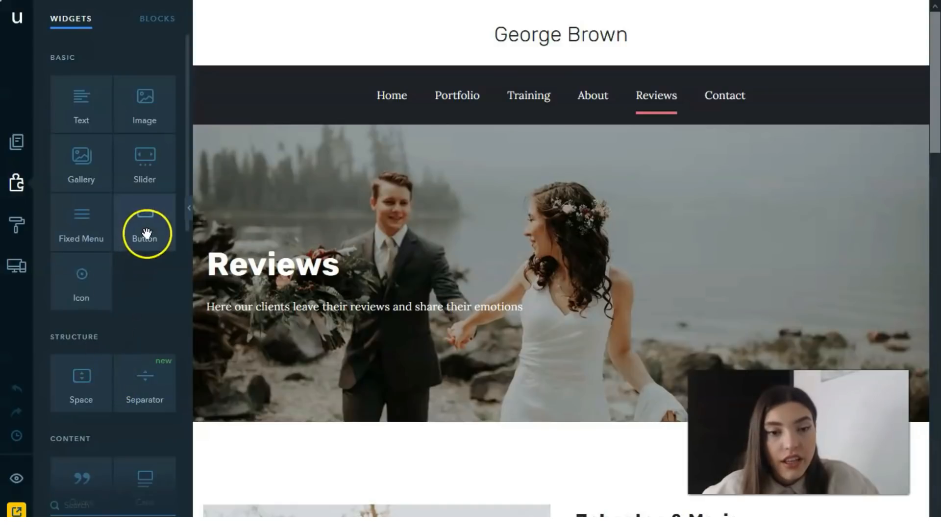
pyautogui.moveTo(144, 233); pyautogui.dragTo(302, 339)
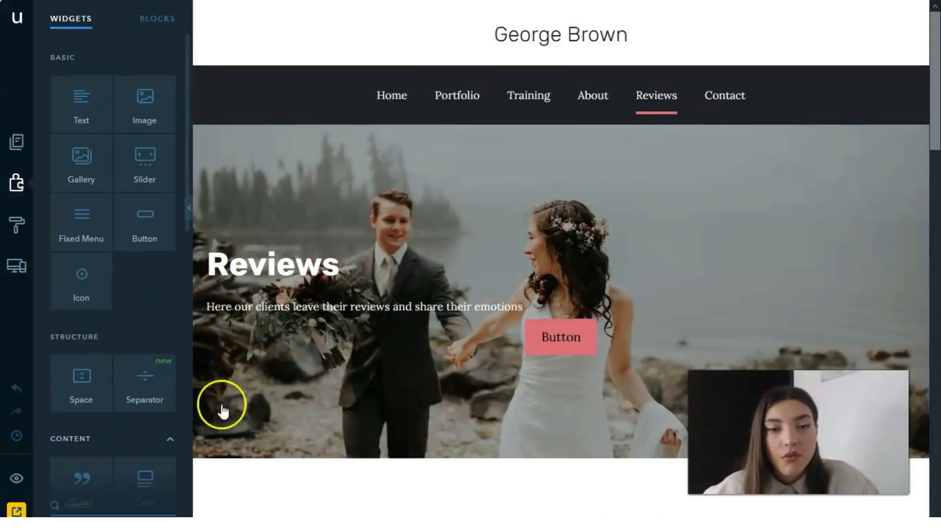
pyautogui.moveTo(144, 156); pyautogui.dragTo(289, 120)
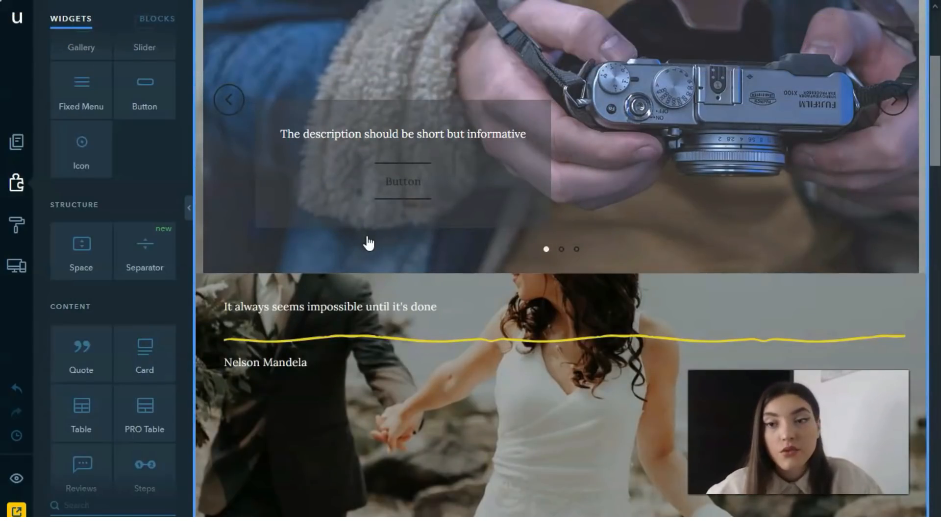
pyautogui.click(215, 357)
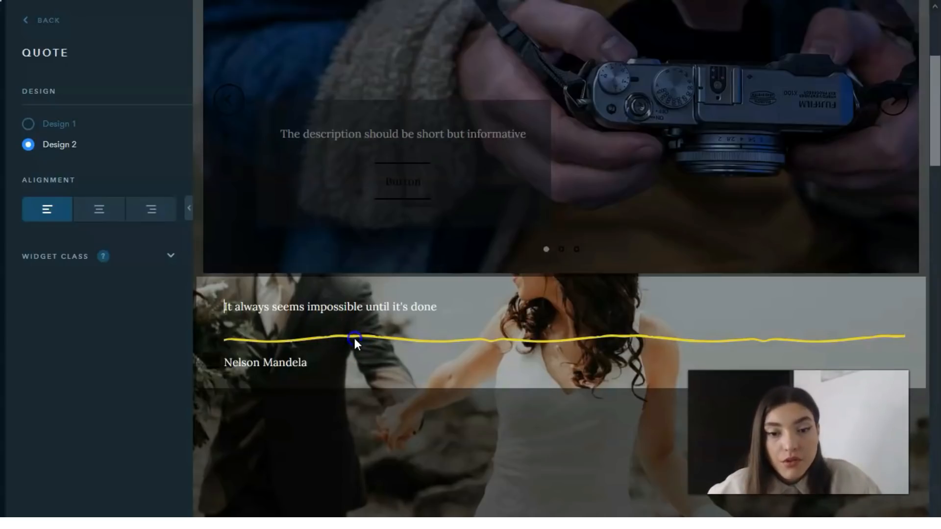
pyautogui.scroll(3)
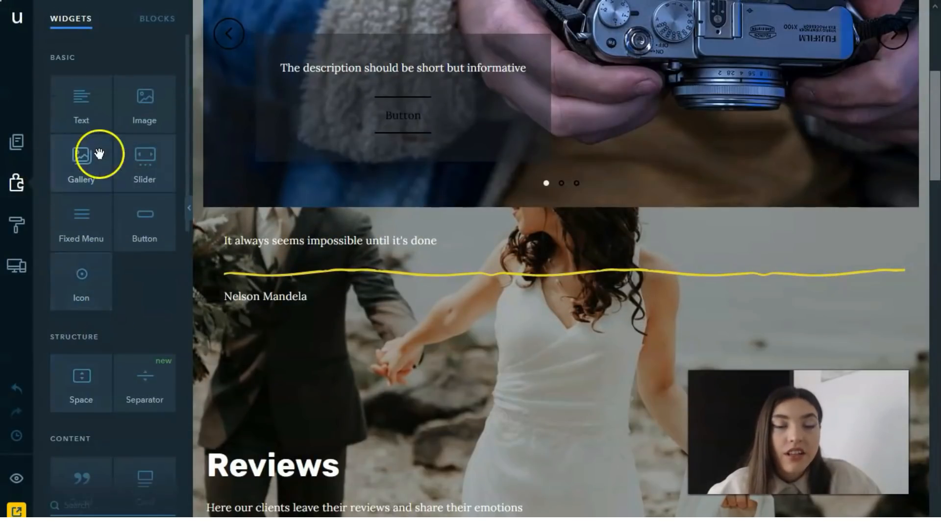
pyautogui.moveTo(146, 127)
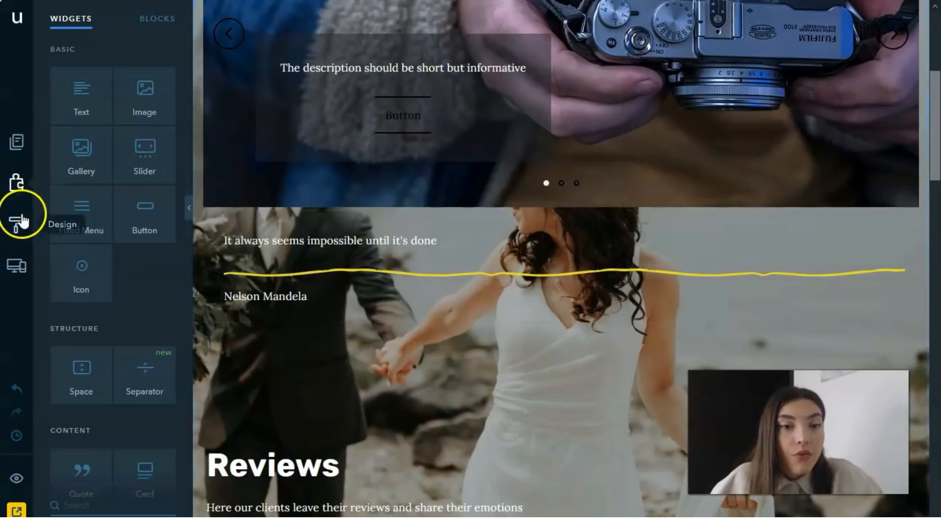
# - Apply the green colour scheme and a serif font pair, then open Adaptive View
pyautogui.click(16, 218)
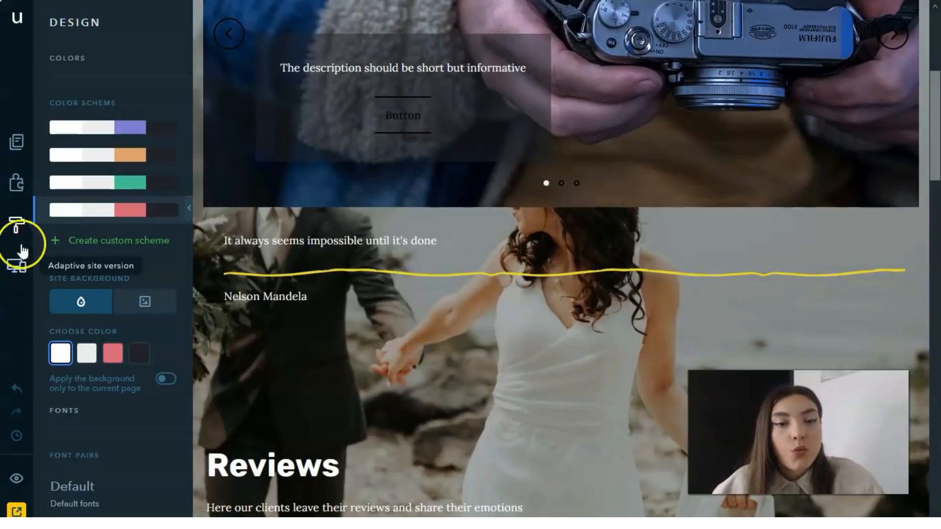
pyautogui.moveTo(18, 226)
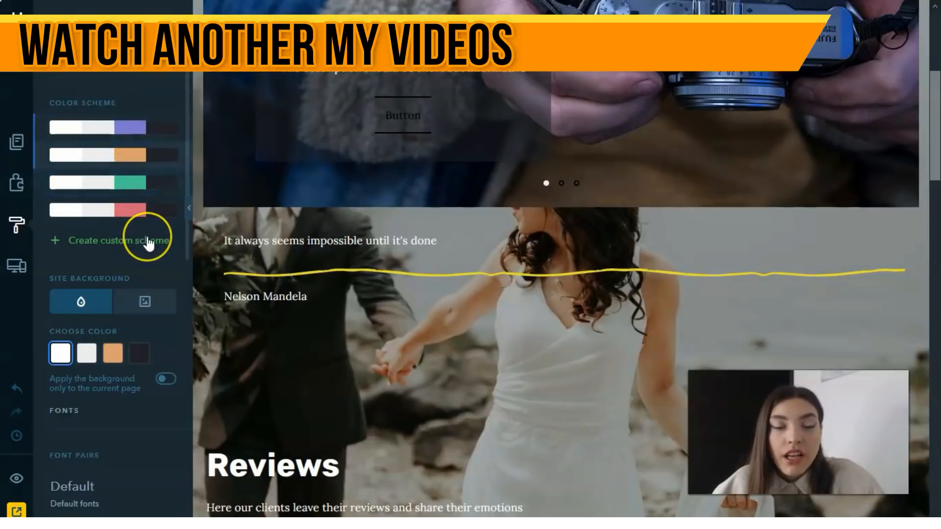
pyautogui.scroll(-3)
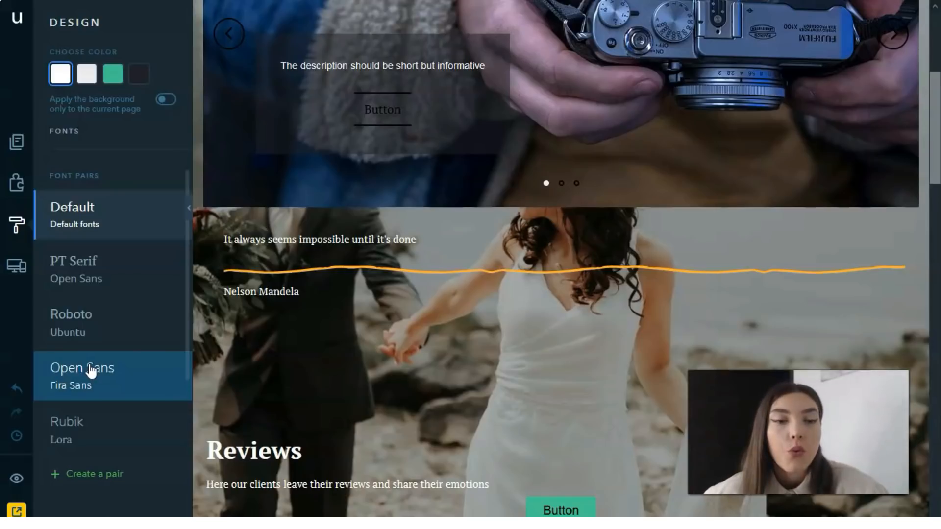
pyautogui.click(16, 264)
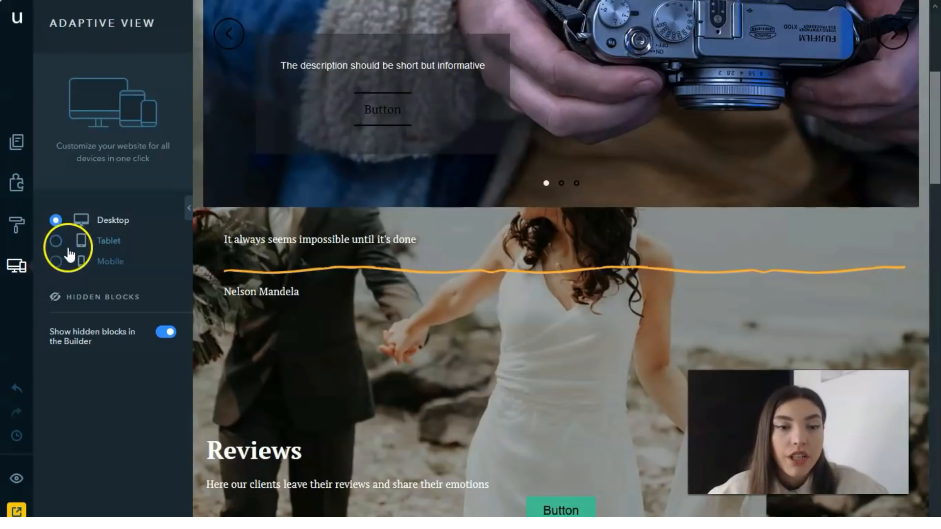
# - View Reviews in Tablet and Mobile layouts, then pass through Pages and Design to Widgets
pyautogui.click(56, 241)
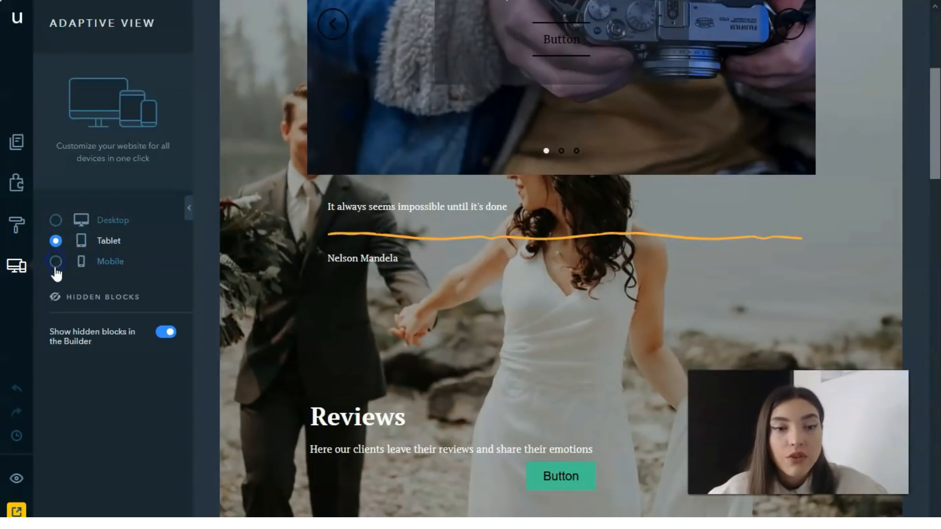
pyautogui.click(55, 261)
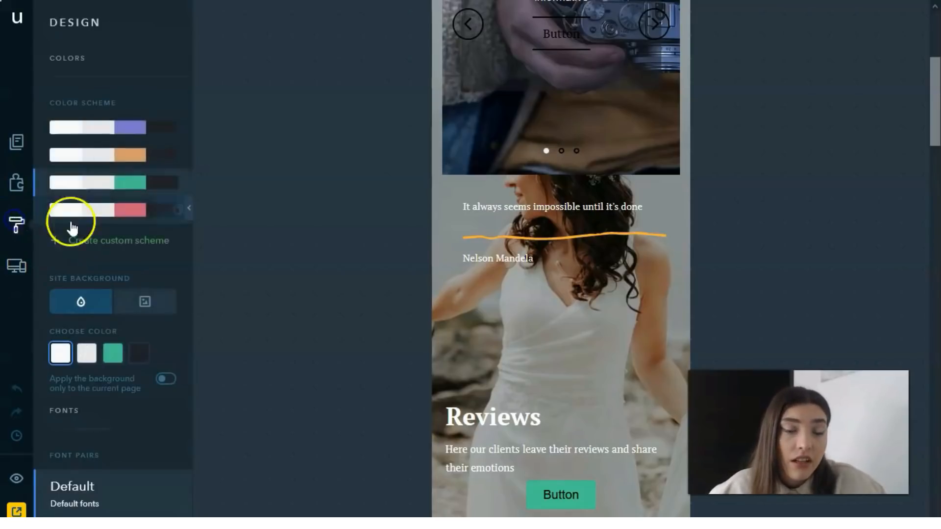
pyautogui.click(16, 140)
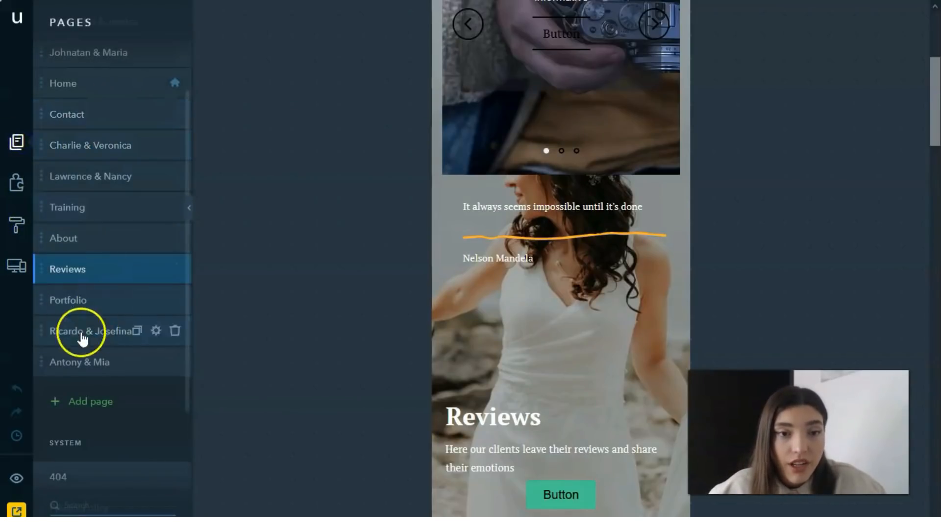
pyautogui.click(16, 224)
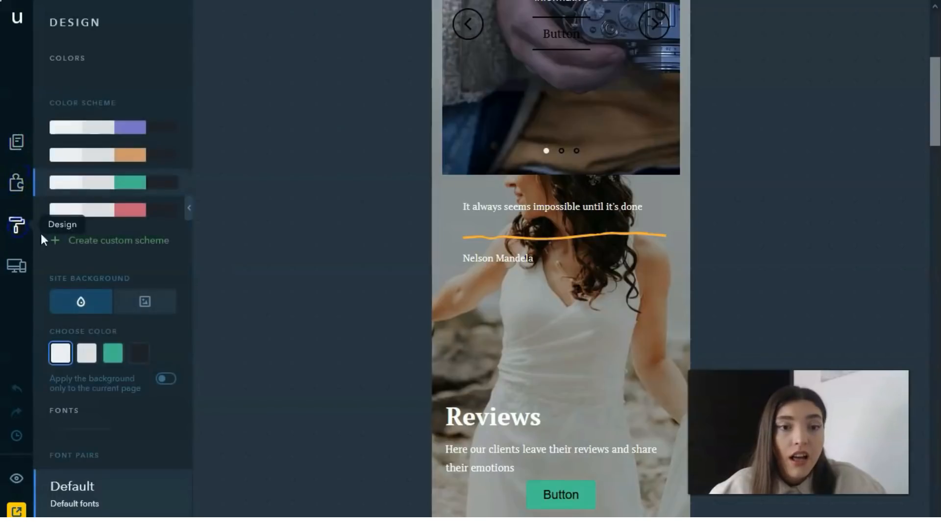
pyautogui.click(17, 183)
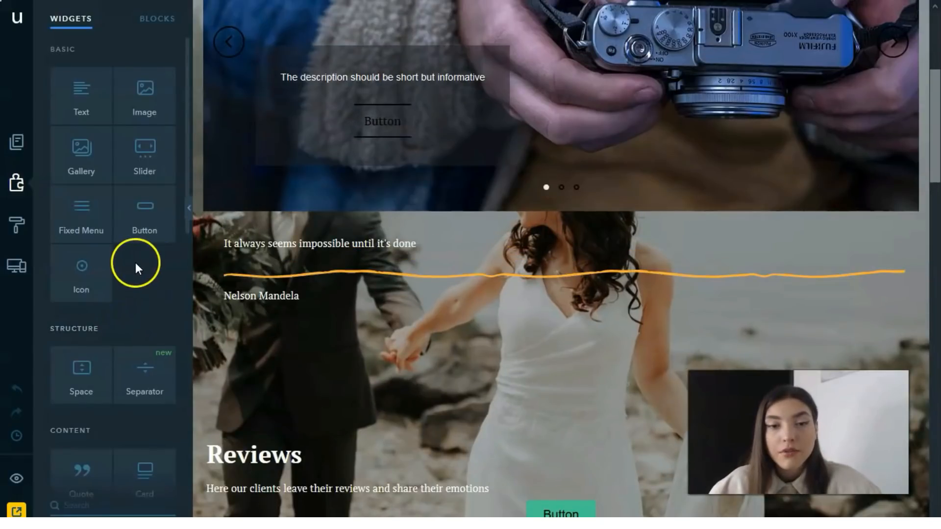
pyautogui.moveTo(137, 338)
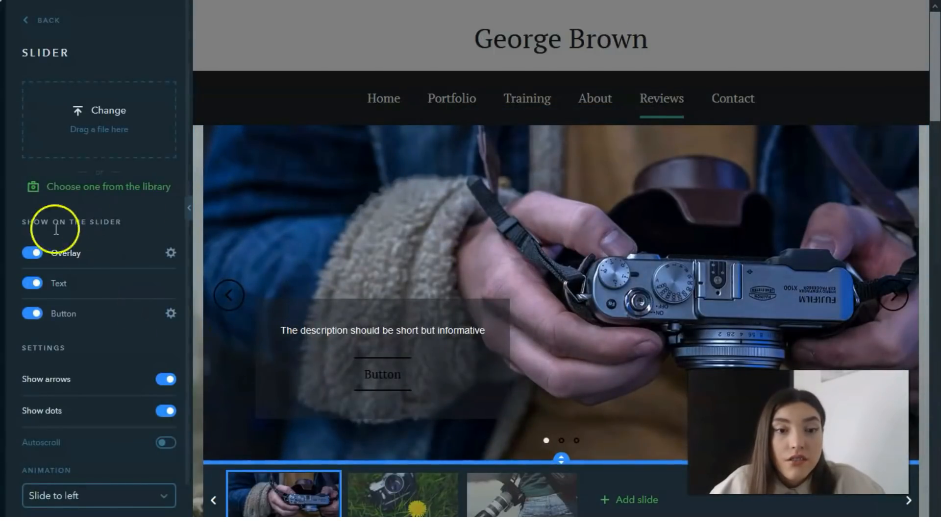
# - Open the slider's image library on Stock Photos and search for 'abs'
pyautogui.click(98, 187)
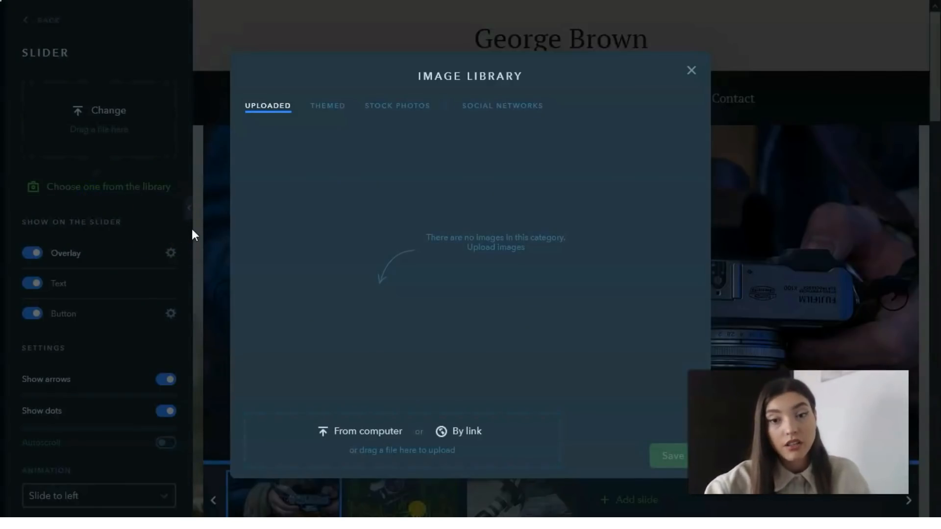
pyautogui.click(397, 105)
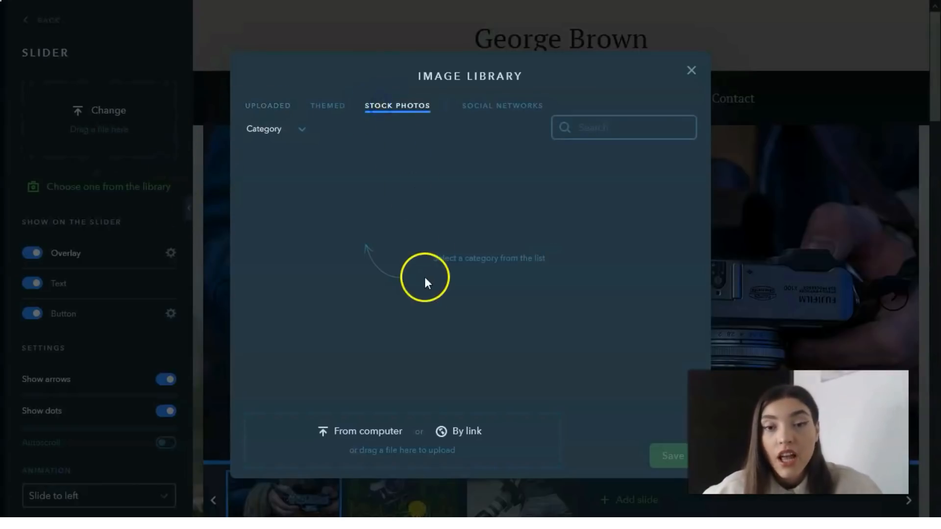
pyautogui.click(597, 128)
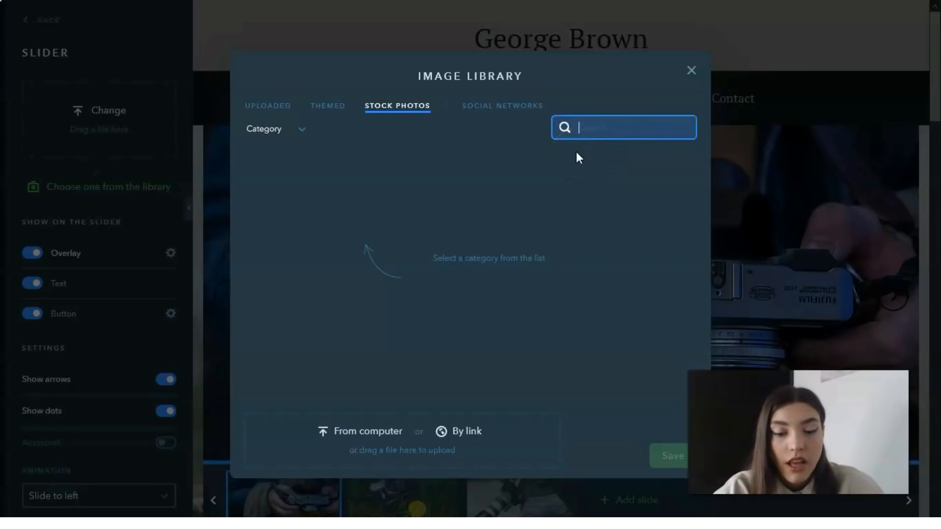
pyautogui.write('abs')
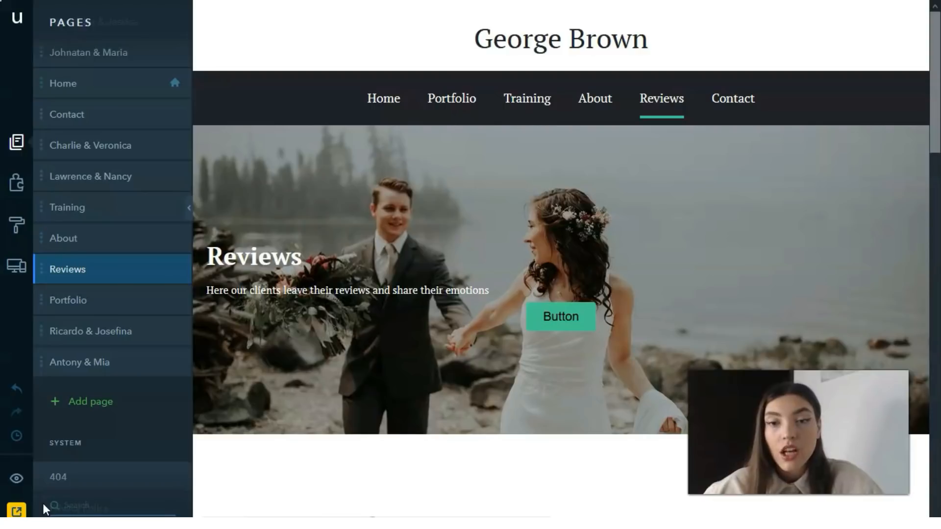
# - Close the Image Library dialog
pyautogui.click(510, 37)
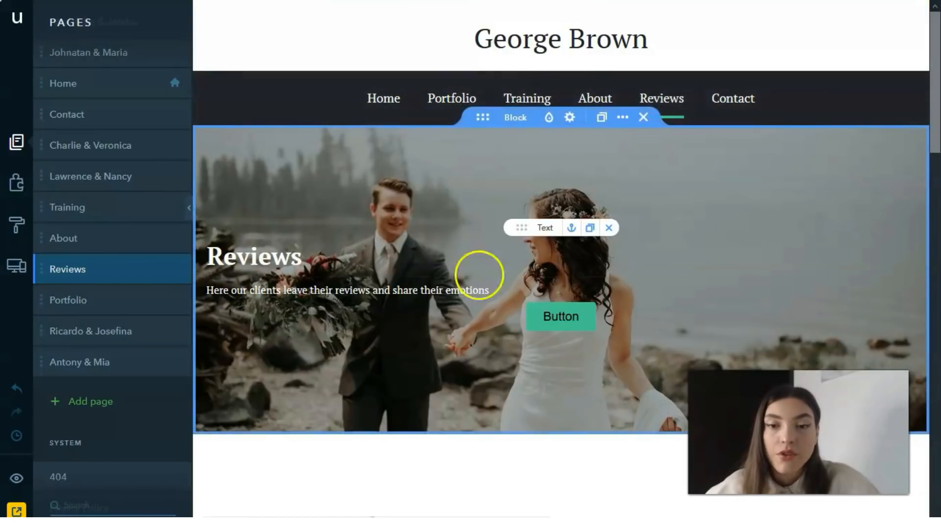
pyautogui.scroll(-3)
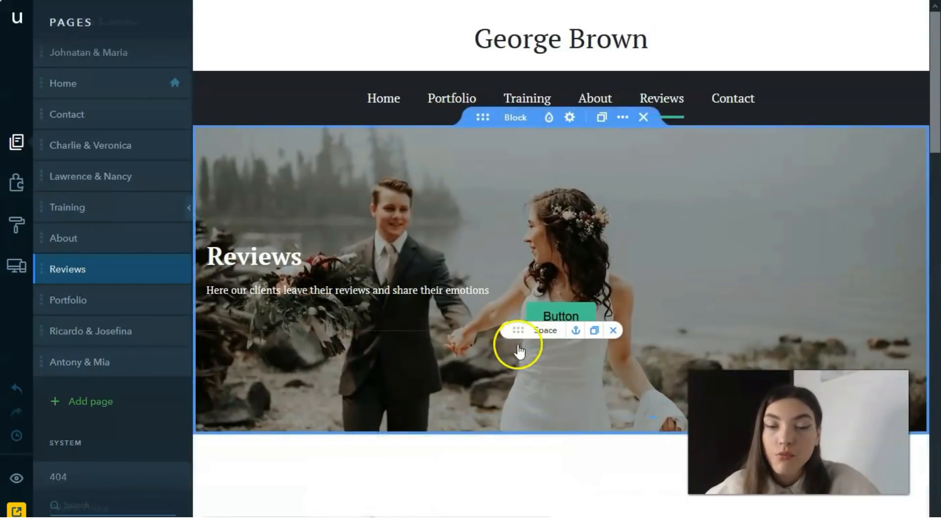
pyautogui.click(560, 317)
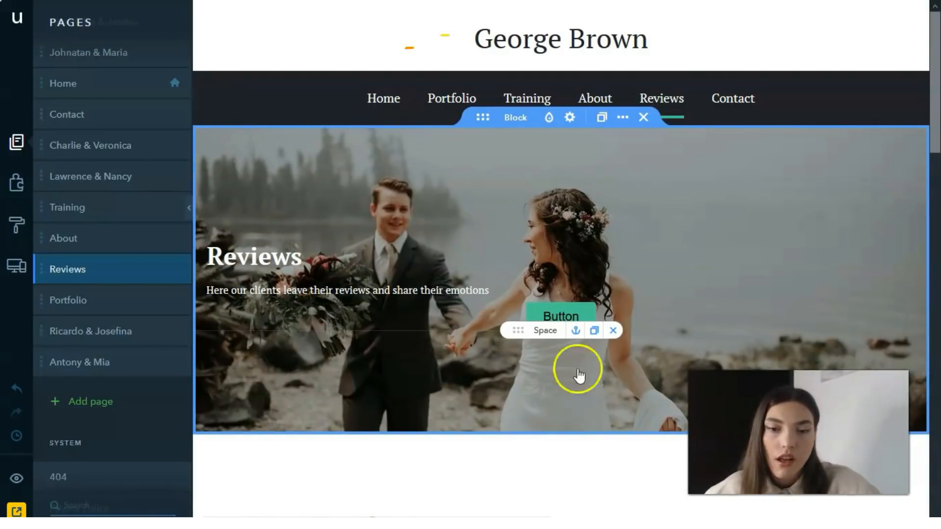
pyautogui.scroll(-3)
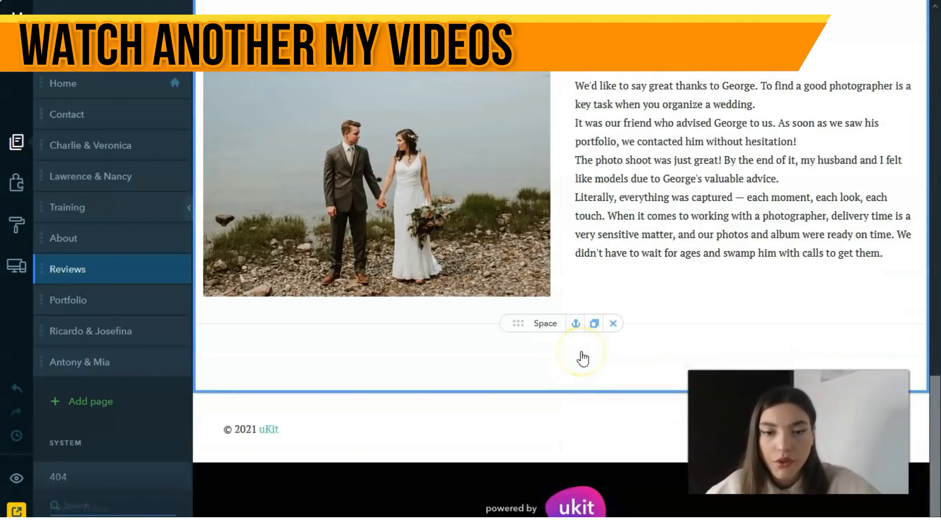